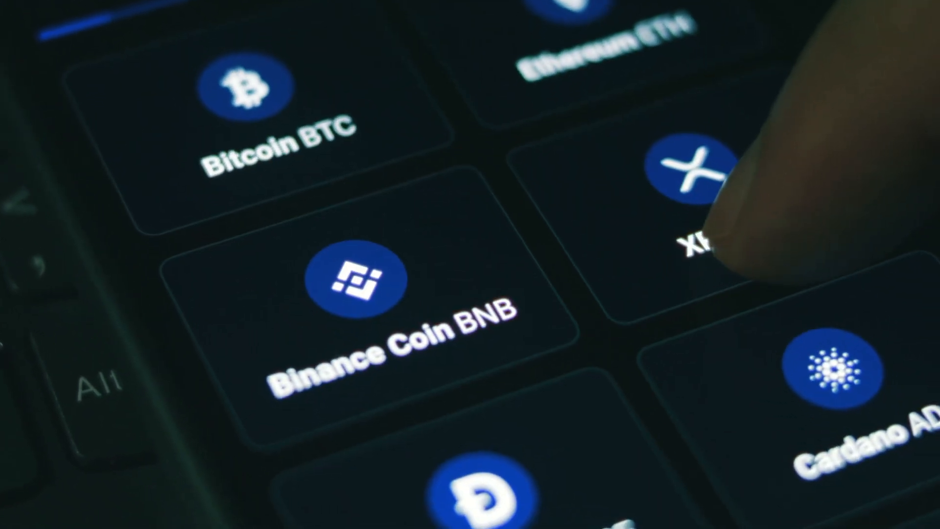
pyautogui.click(354, 282)
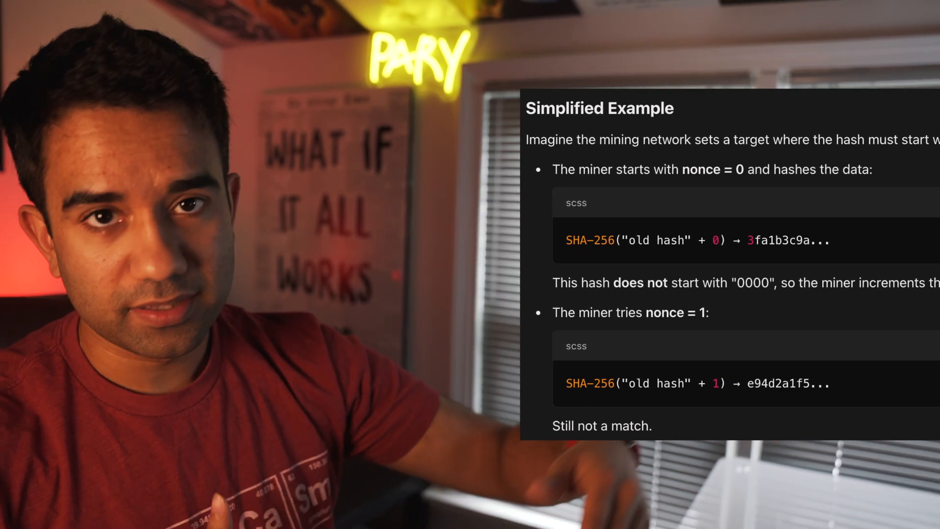
pyautogui.scroll(-3)
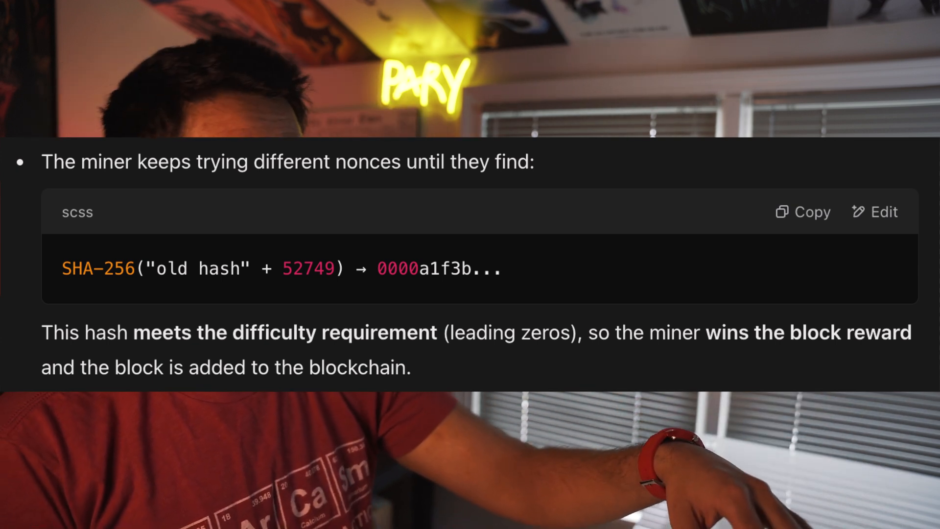
pyautogui.scroll(-3)
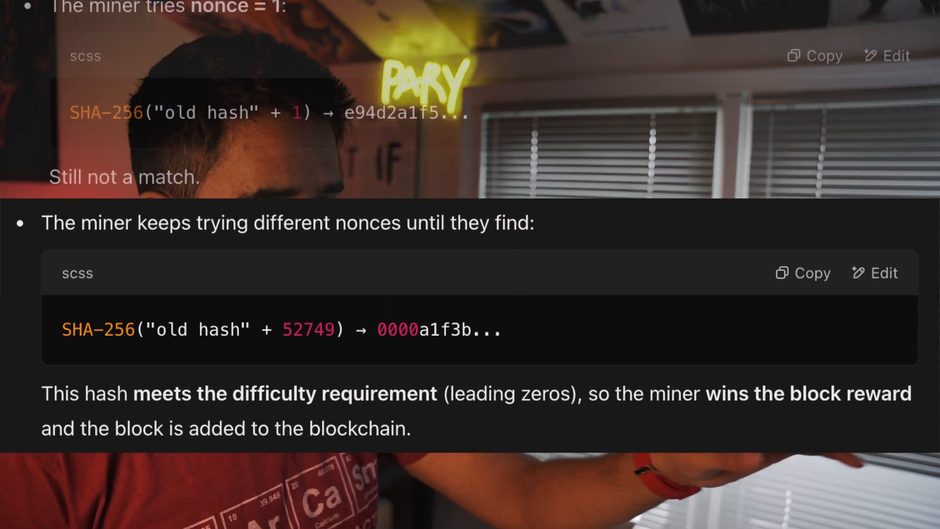